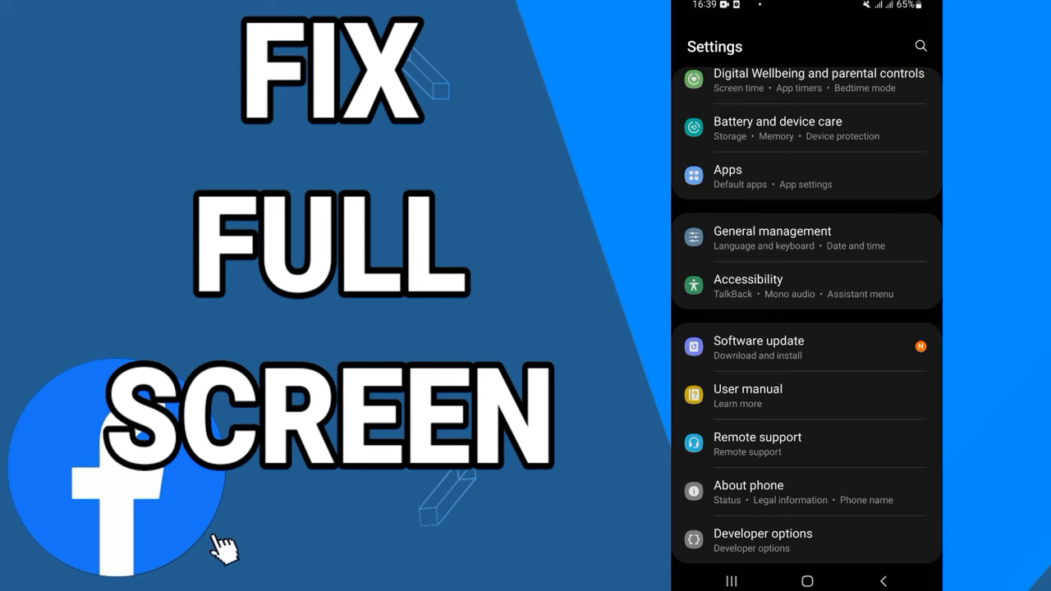
Search installed apps for 'face' and open Facebook's app info
left_click(728, 176)
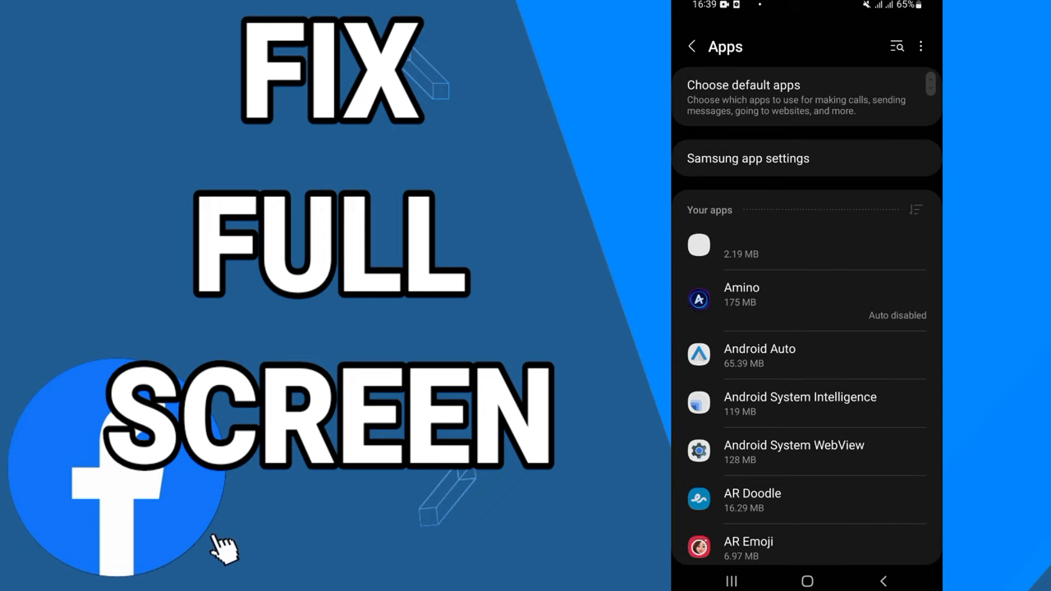
left_click(899, 45)
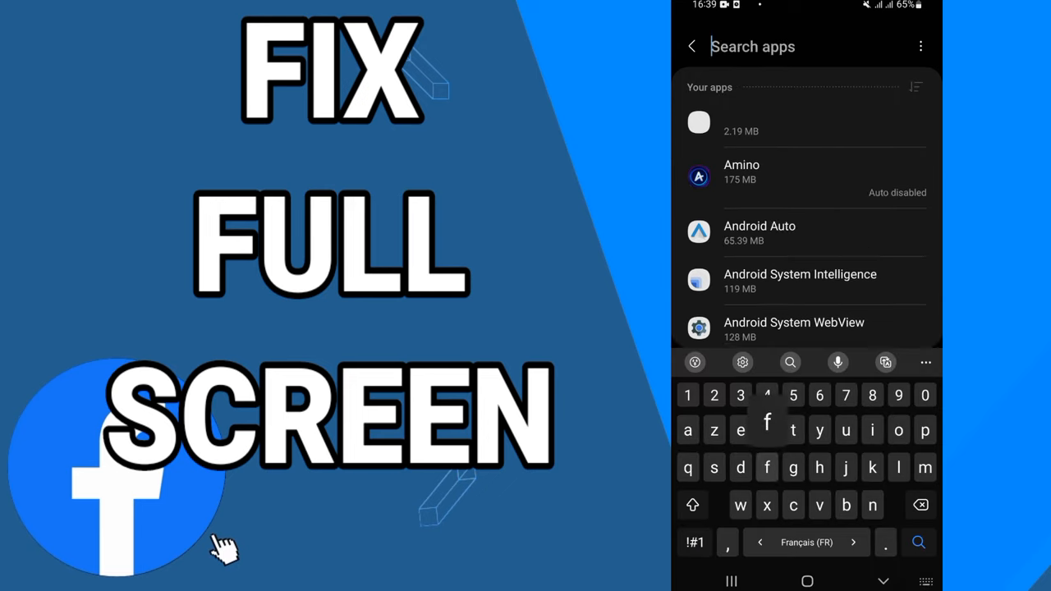
type("face")
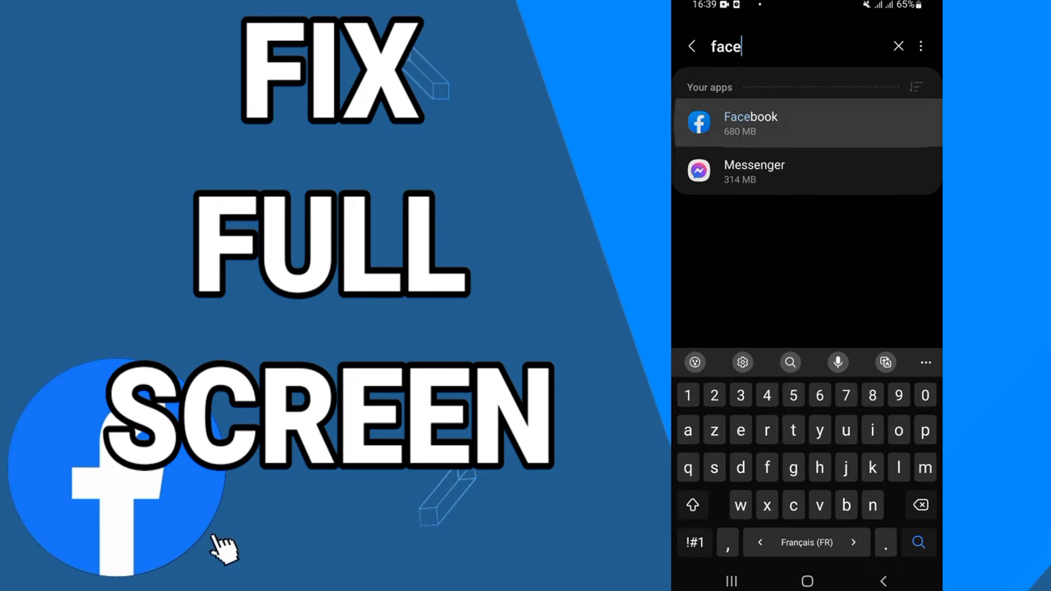
left_click(751, 123)
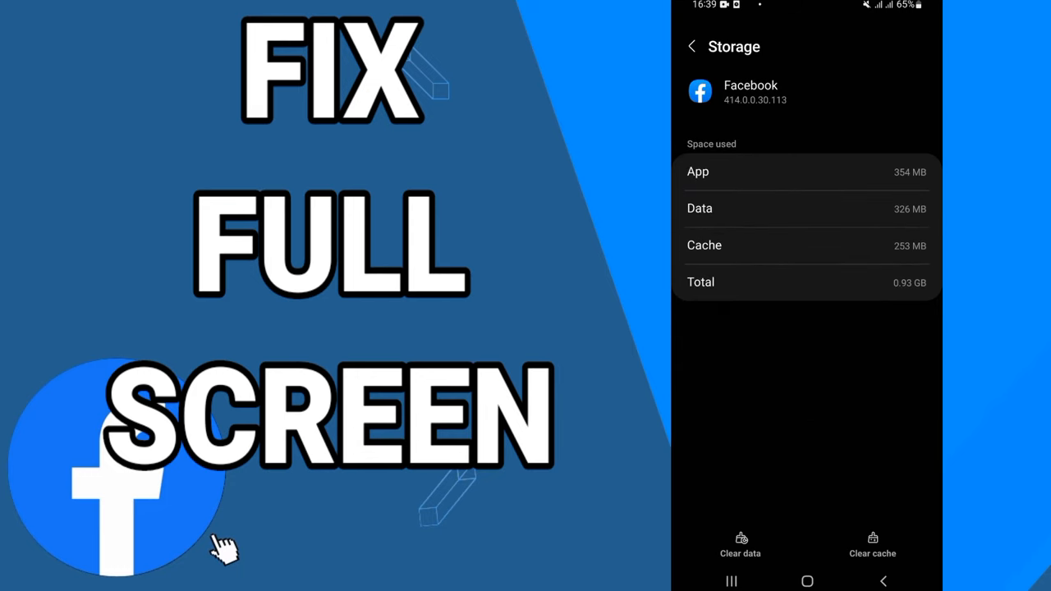
Check Facebook's storage usage, then force-stop the app and confirm with OK
left_click(881, 580)
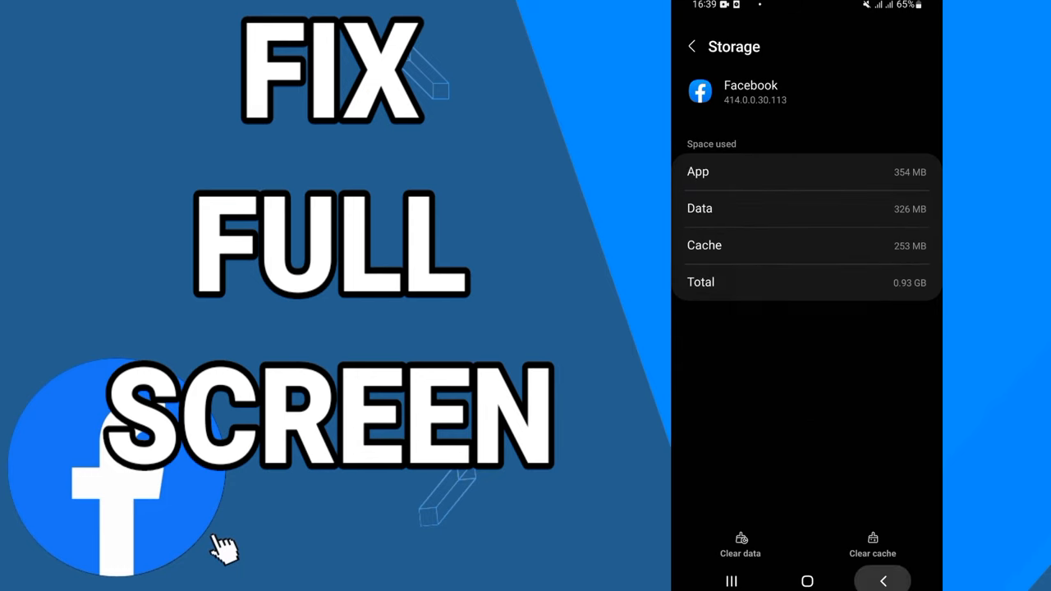
left_click(691, 46)
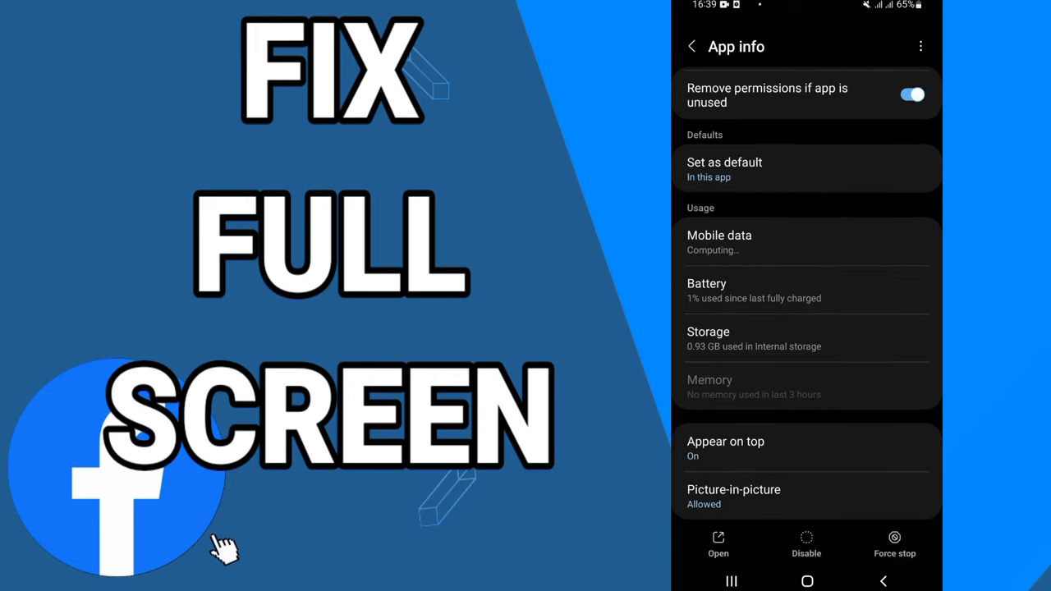
left_click(895, 537)
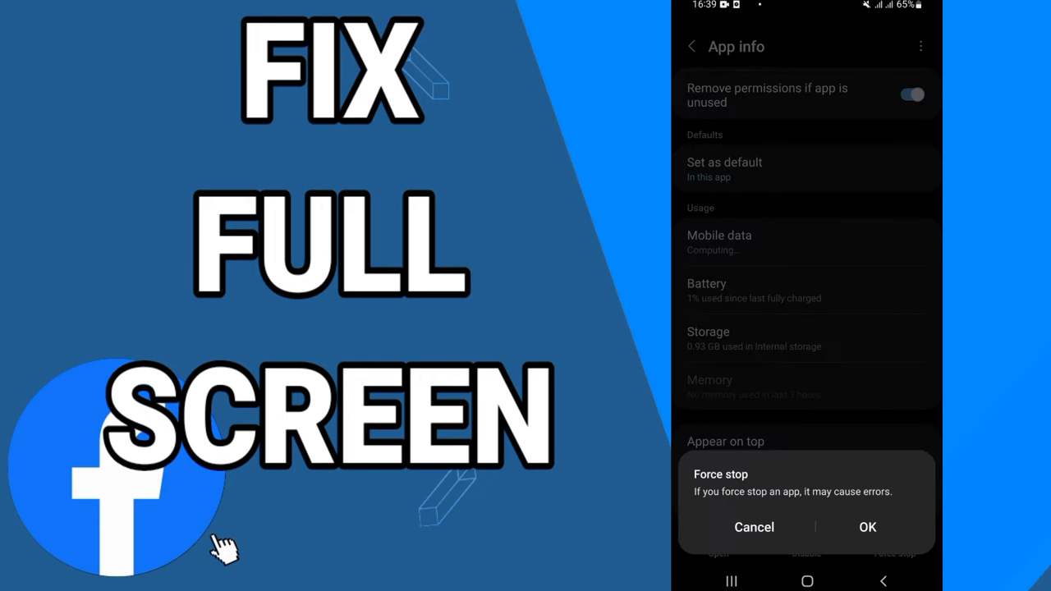
left_click(754, 527)
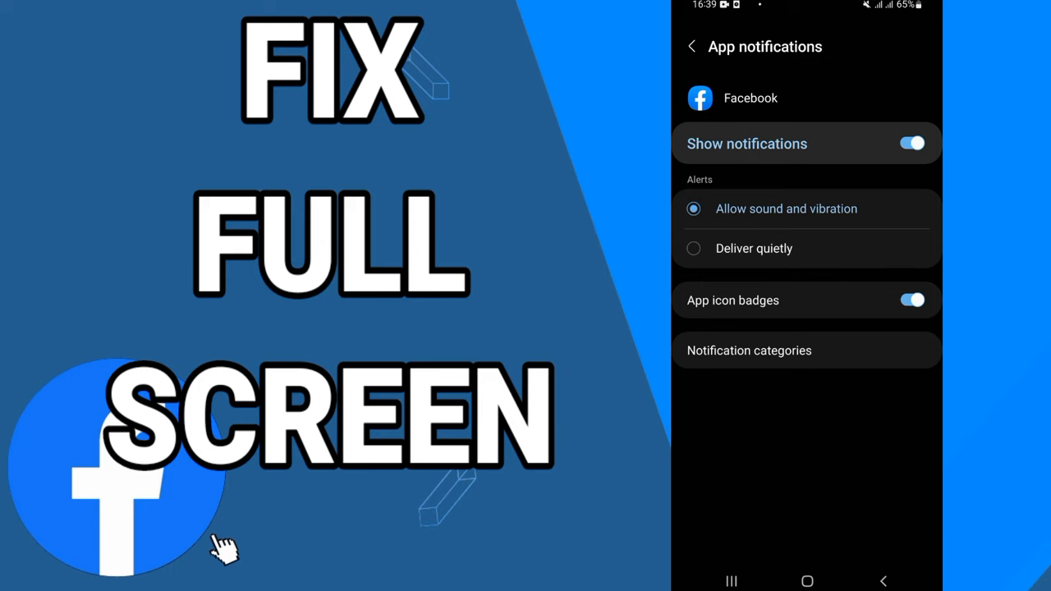
With Facebook's Show notifications on, return to the home screen
left_click(806, 580)
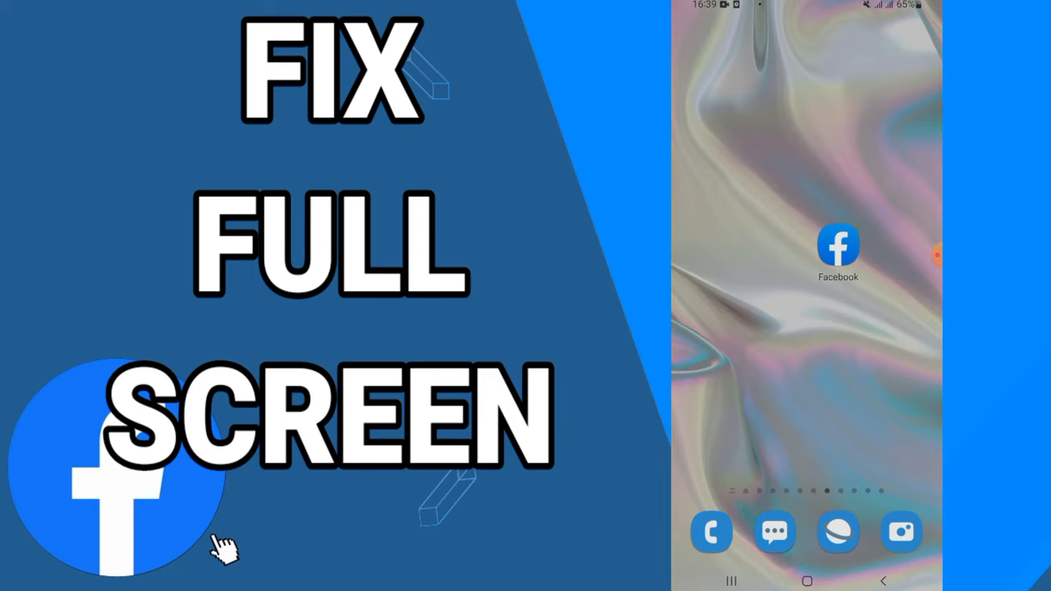